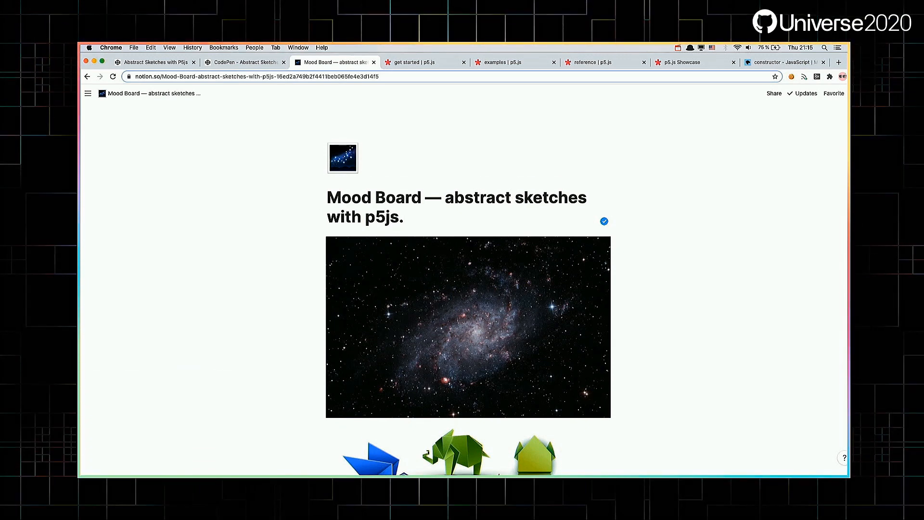
- Scroll the pen, open its debug preview, then move through the p5.js editor to Get Started
scroll("down", 3)
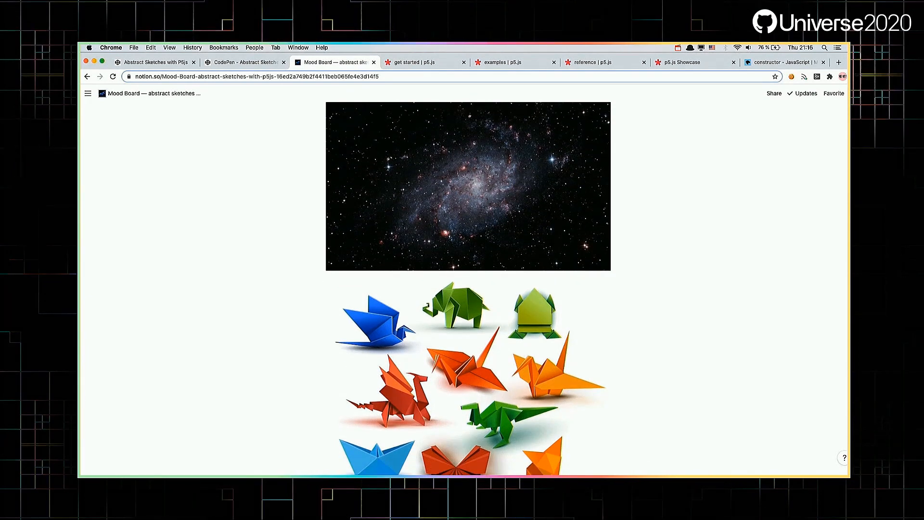
scroll("down", 3)
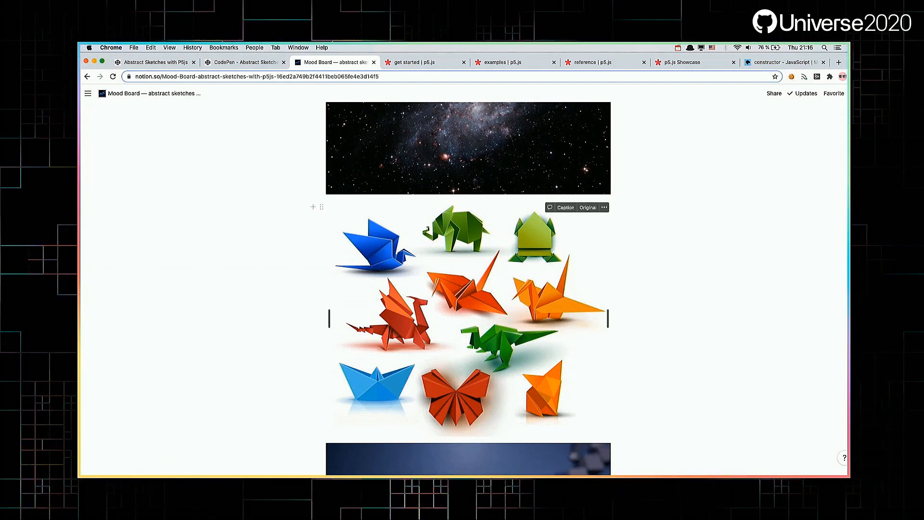
scroll("down", 3)
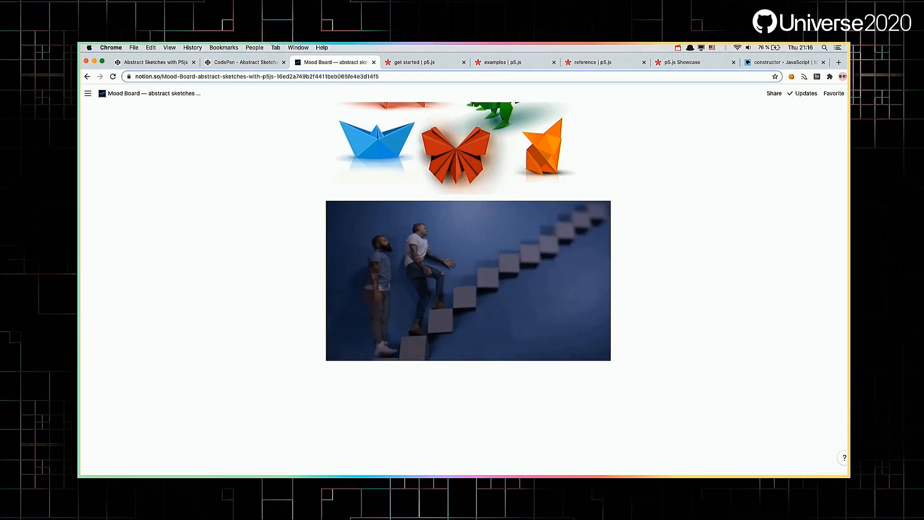
left_click(425, 62)
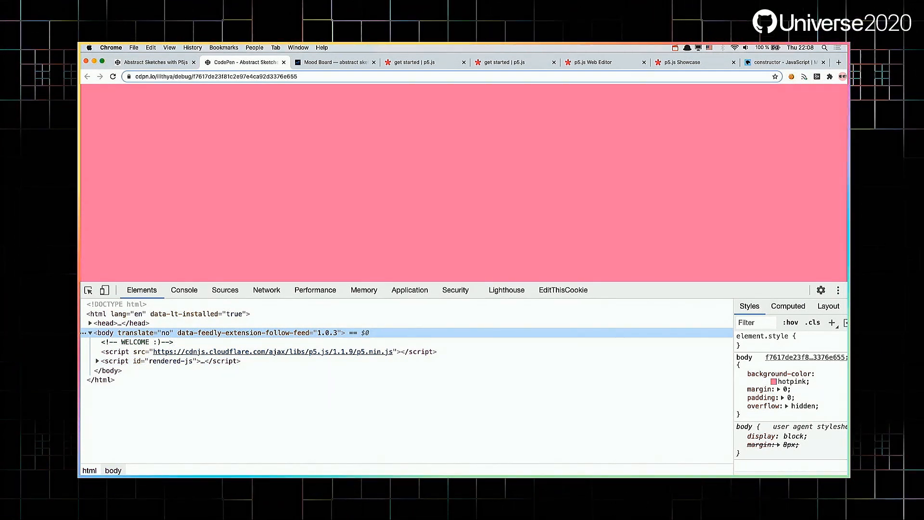
left_click(590, 62)
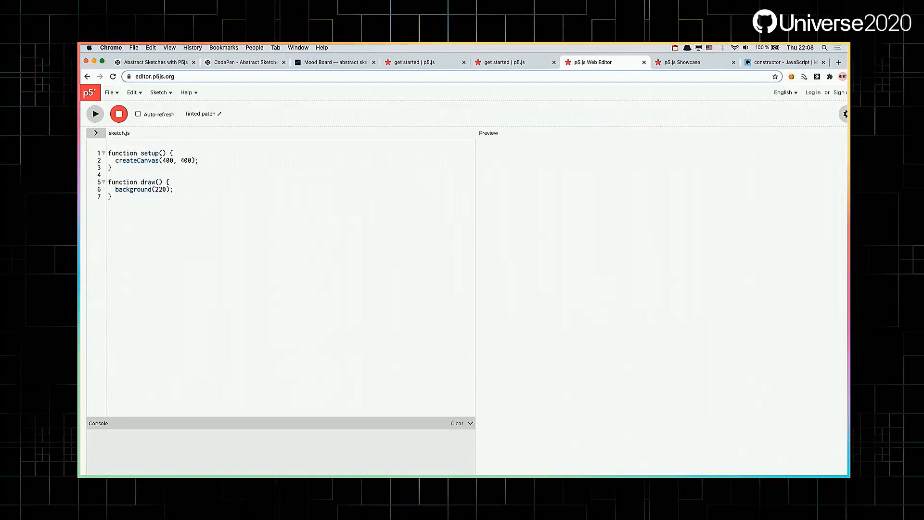
left_click(426, 62)
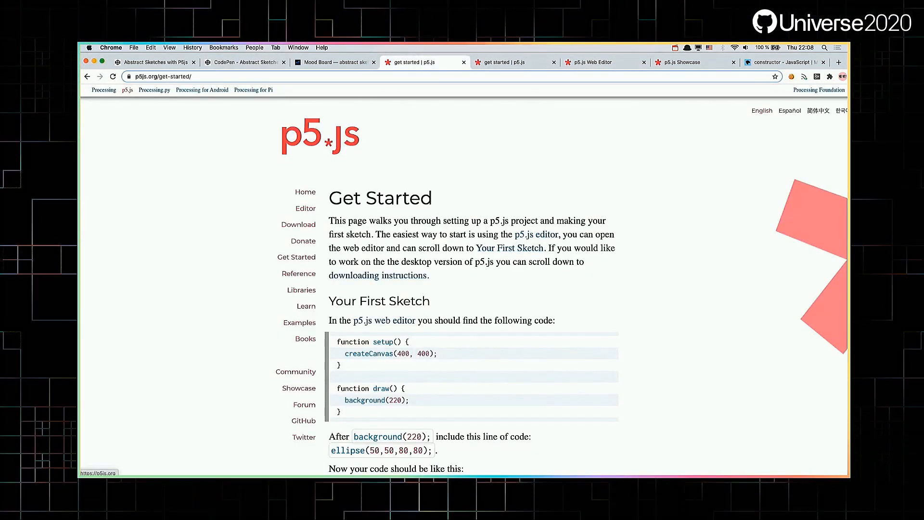
- Declare bgColor hotpink, white shapeColor, black strokeColor, shapeSize 65, and shapeGapX/shapeGapY constants
left_click(304, 192)
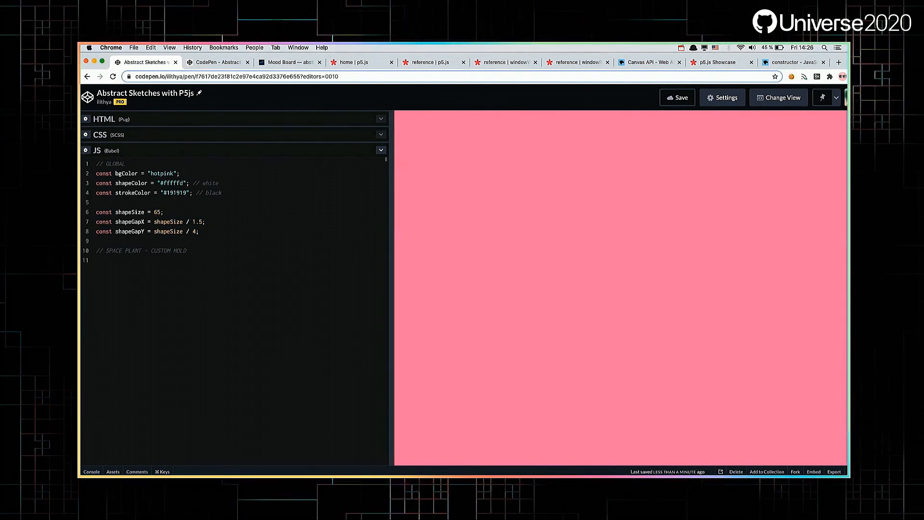
- Uncomment setup() with createCanvas(windowWidth, windowHeight) below the global constants
left_click(289, 62)
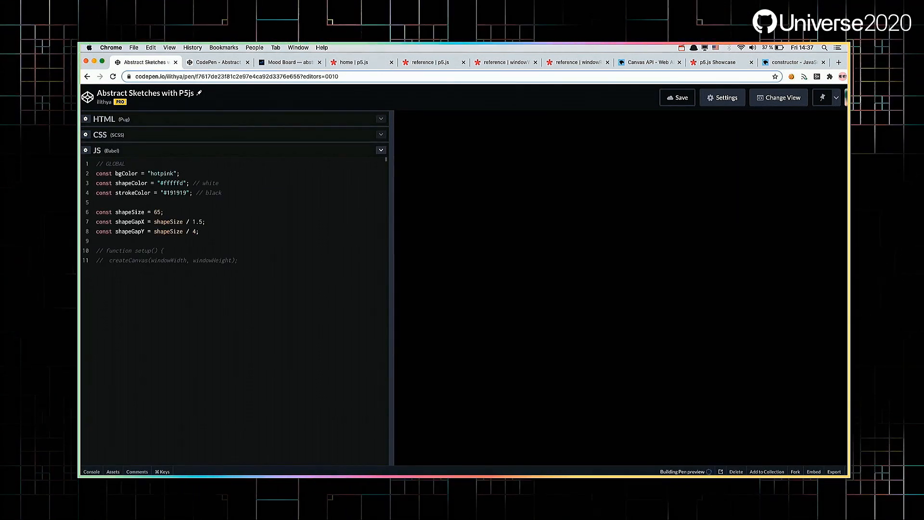
left_click(677, 97)
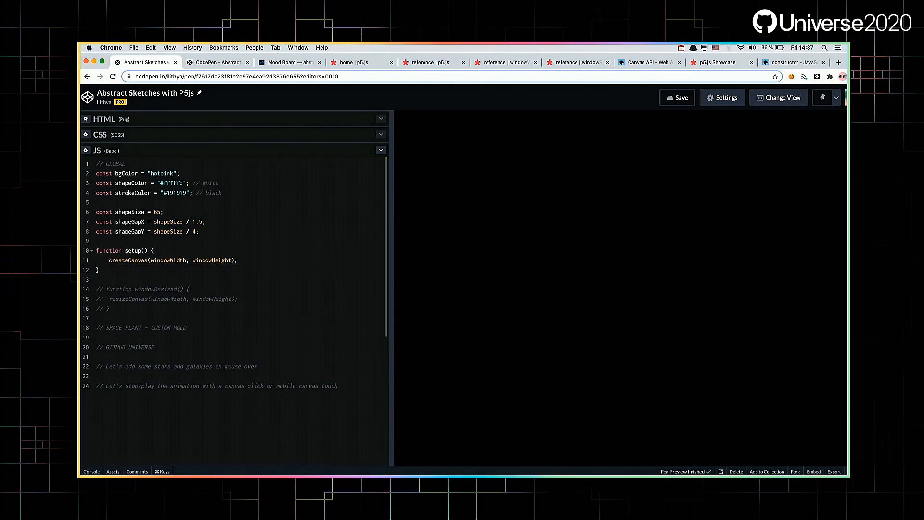
left_click(677, 97)
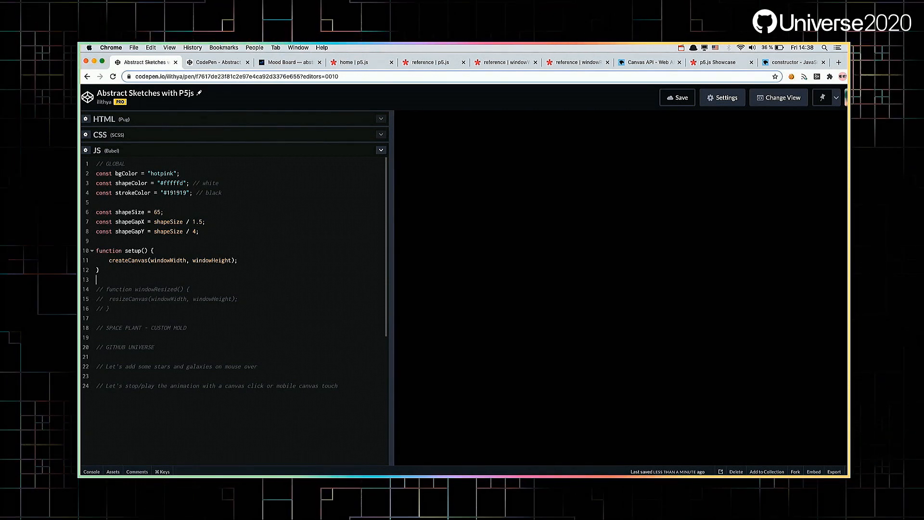
- Browse the p5.js home page, the p5.js Reference and the MDN Canvas API docs
left_click(362, 62)
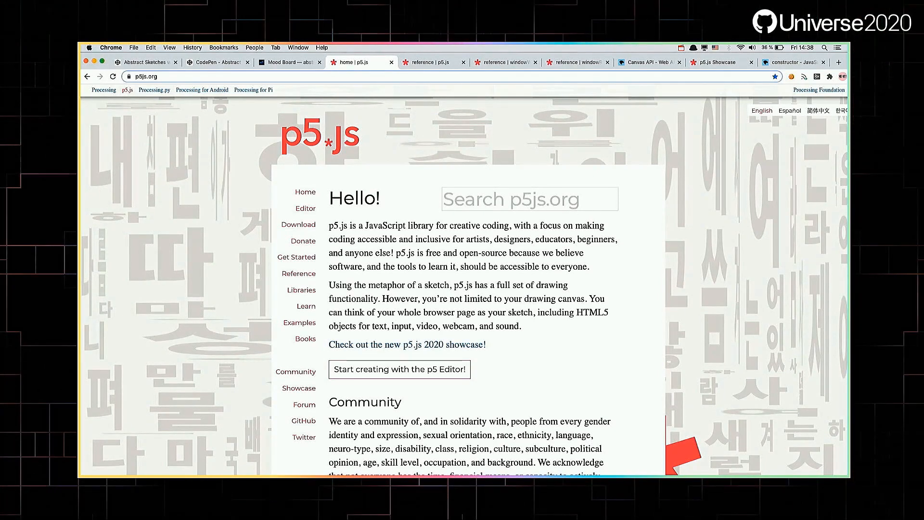
left_click(299, 274)
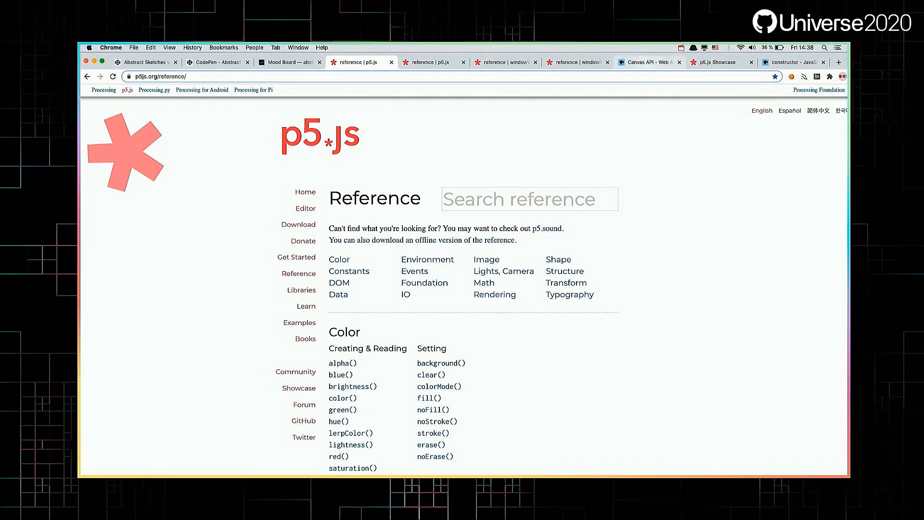
left_click(648, 62)
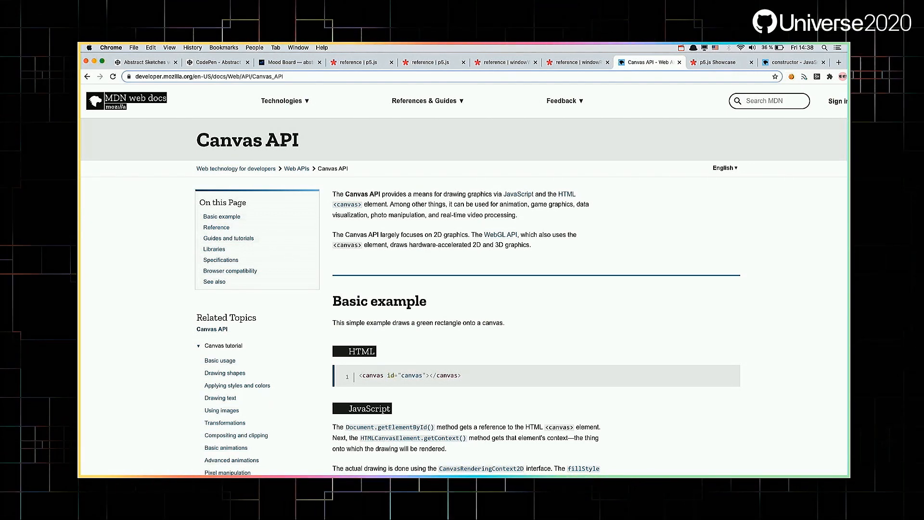
left_click(144, 62)
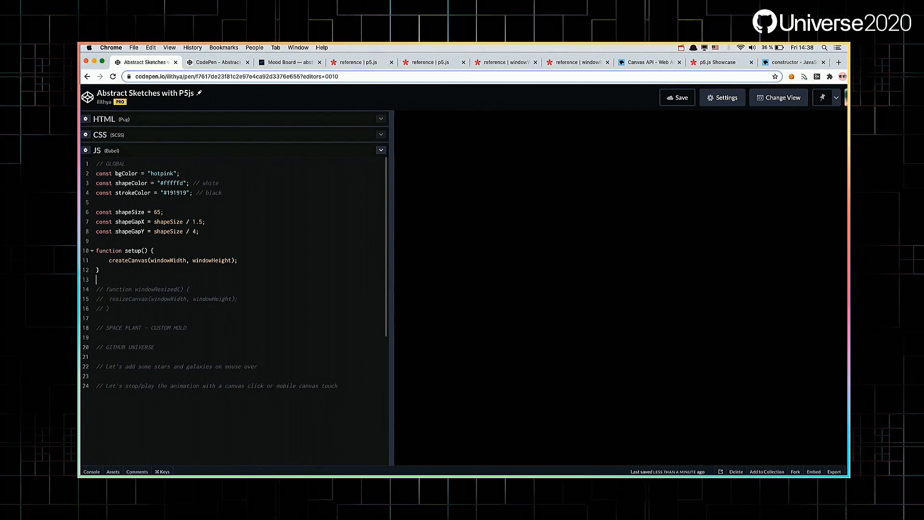
- Open the createCanvas() entry in the p5.js reference and look over its example
left_click(434, 63)
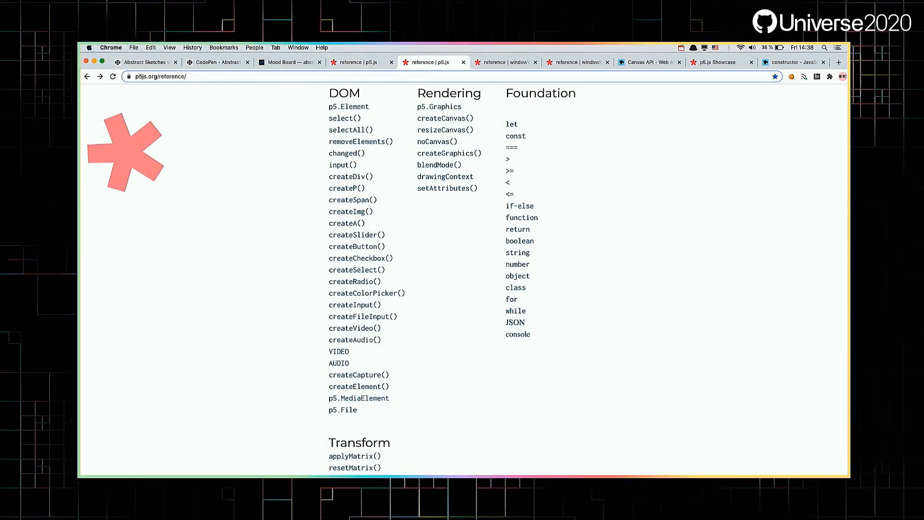
left_click(445, 118)
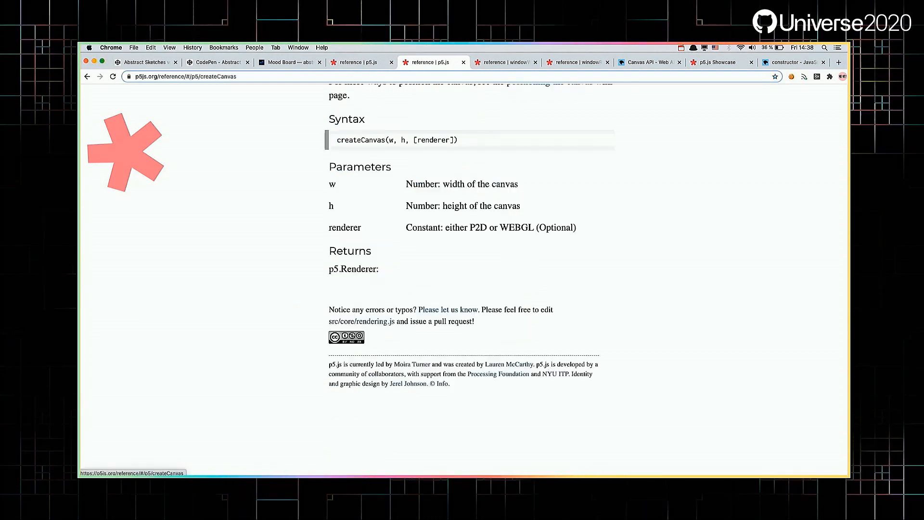
scroll("up", 3)
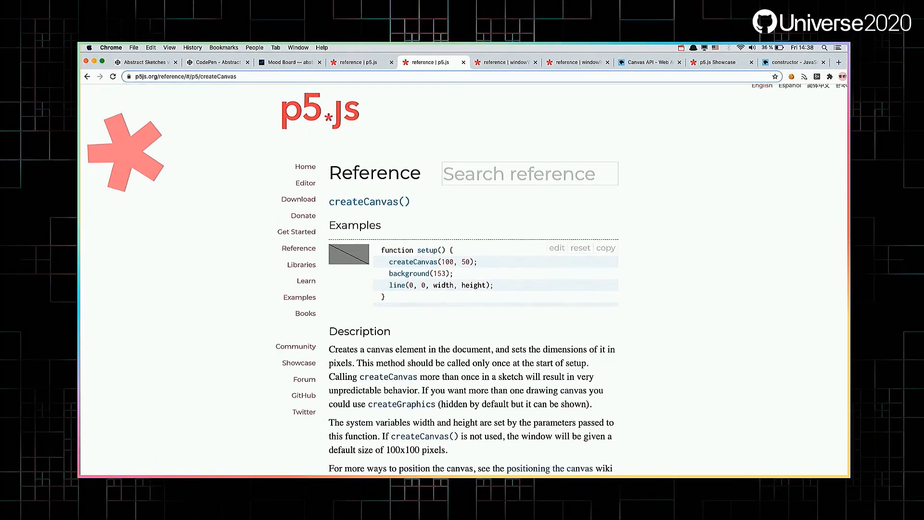
scroll("down", 3)
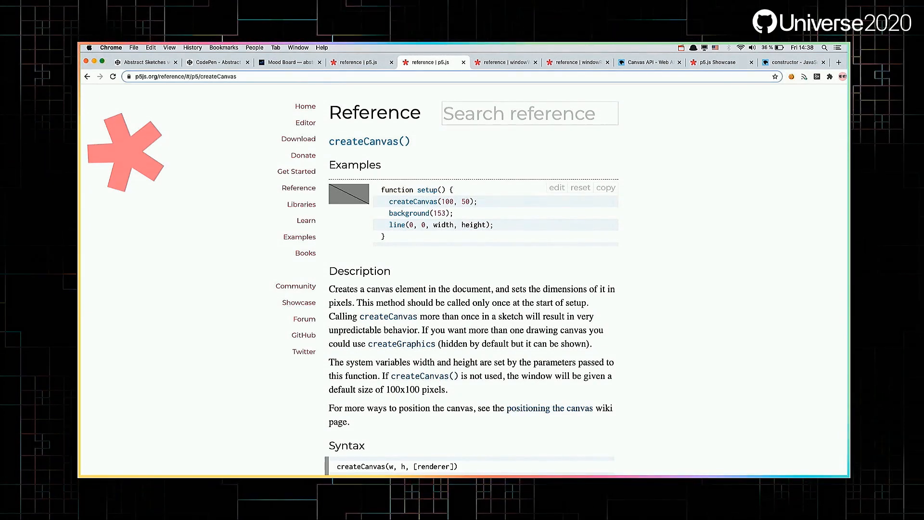
- Uncomment windowResized() with resizeCanvas(windowWidth, windowHeight) and save the pen
scroll("down", 3)
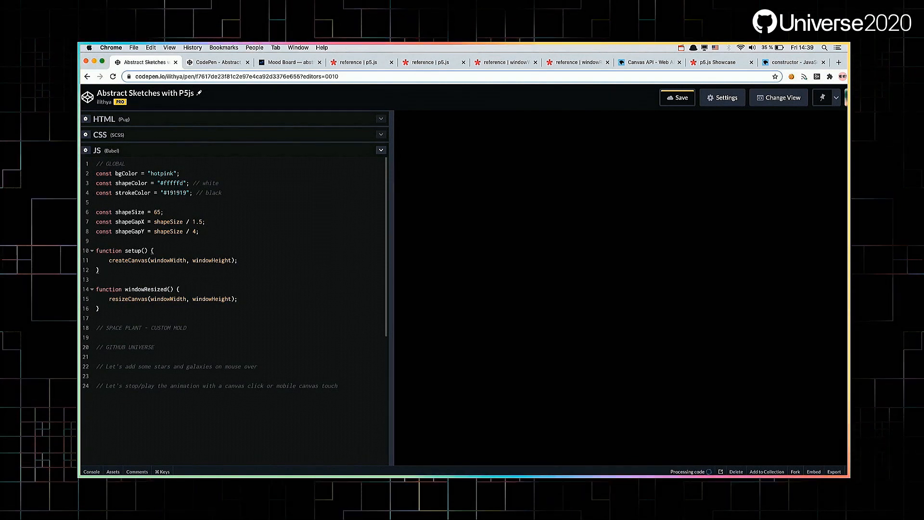
left_click(677, 97)
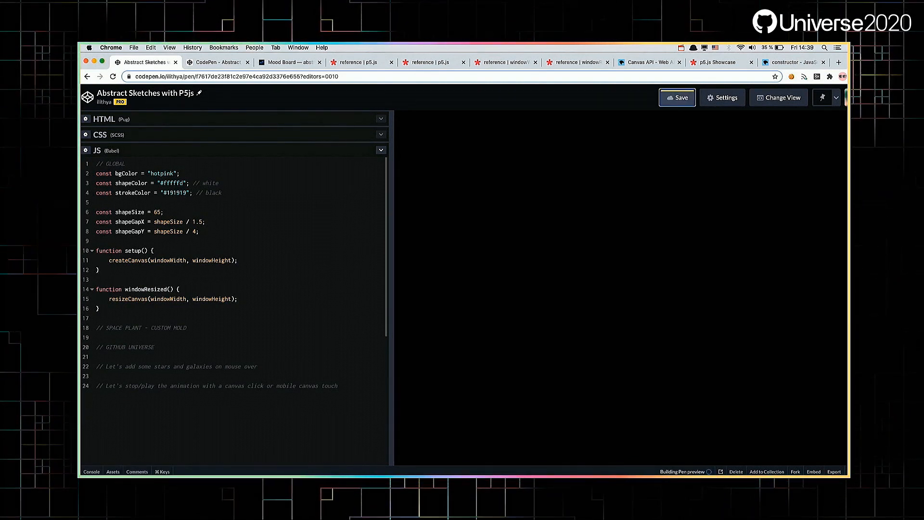
left_click(677, 97)
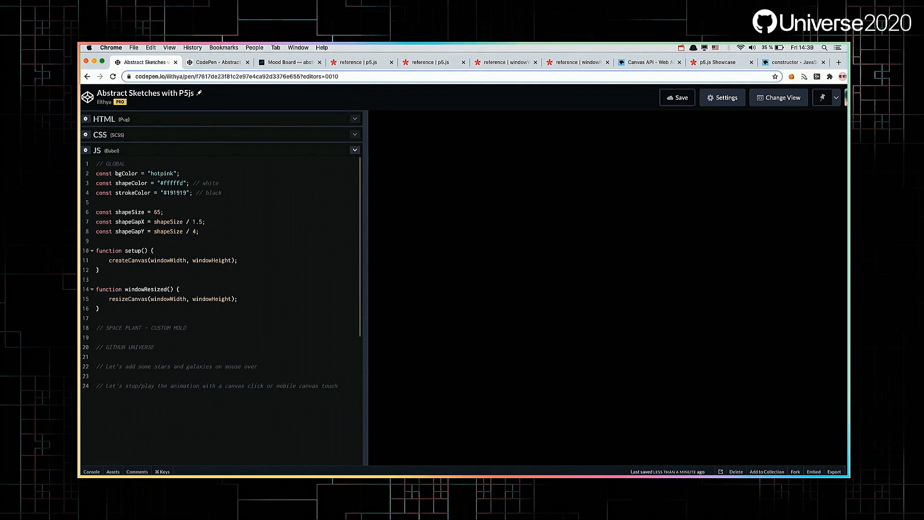
scroll("down", 3)
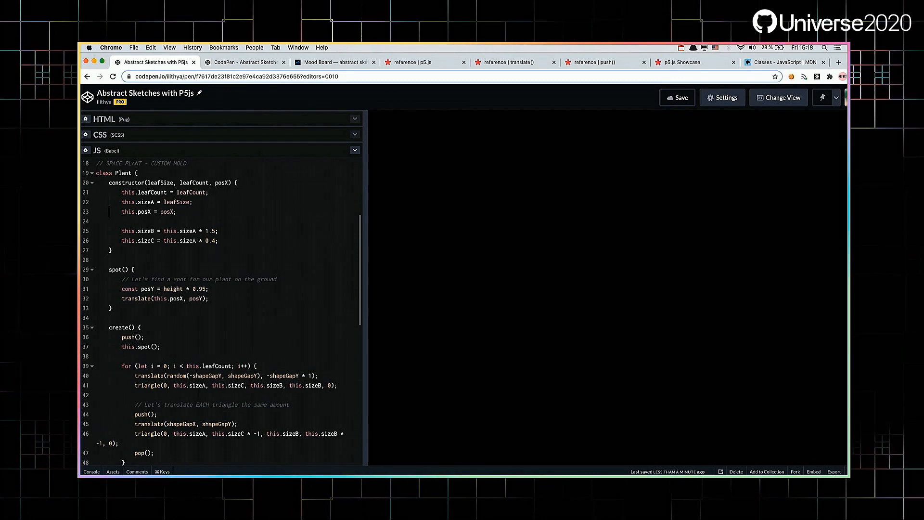
- Add posCenterX and new Plant(shapeSize, 16, posCenterX) in draw(), calling plantOne.create()
left_click(784, 62)
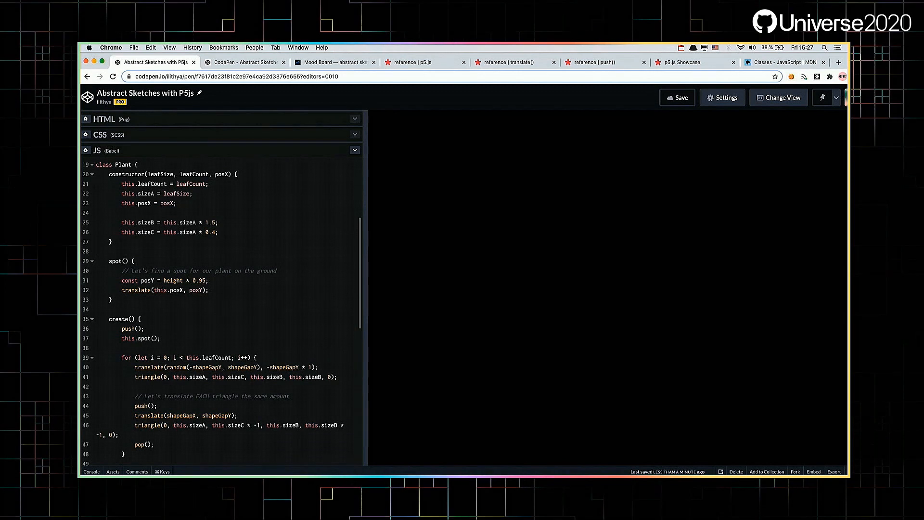
left_click(97, 250)
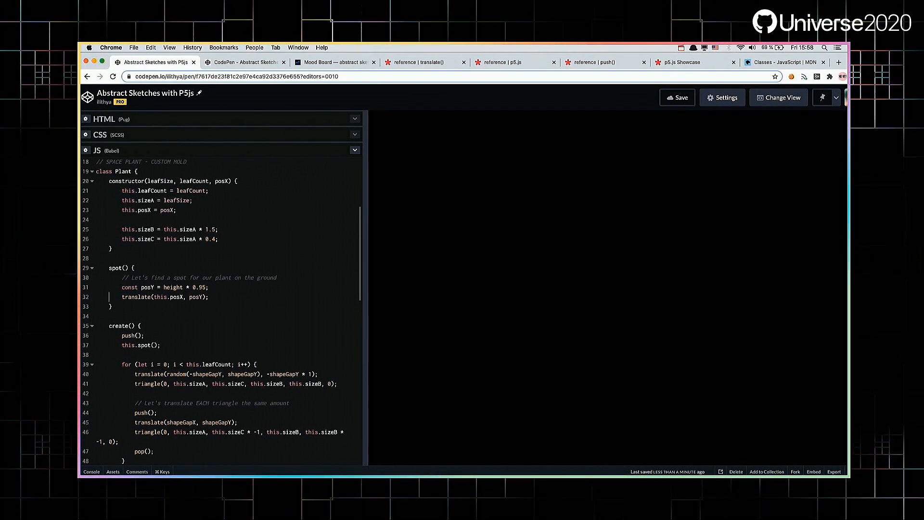
left_click(423, 62)
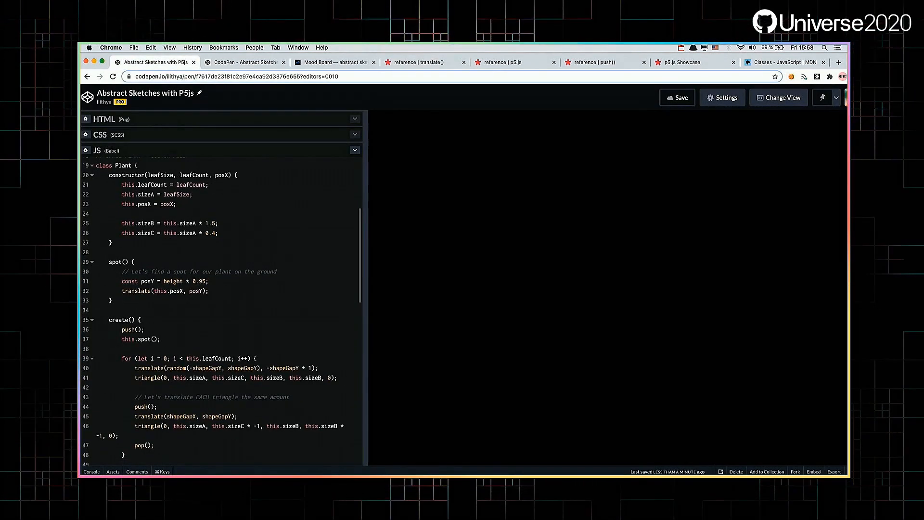
left_click(136, 378)
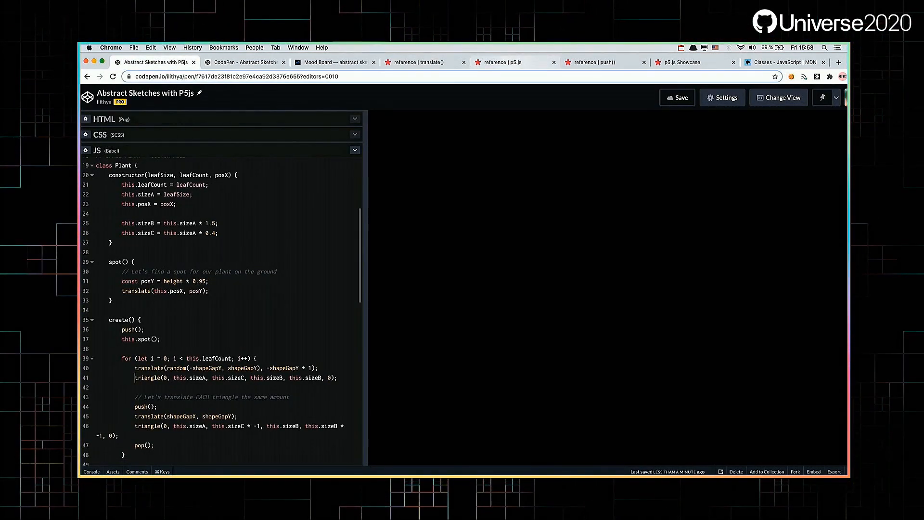
left_click(513, 62)
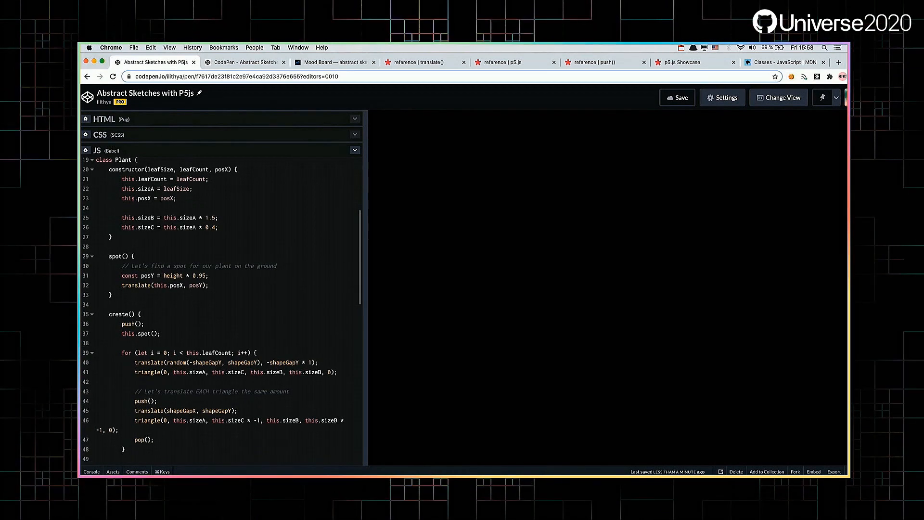
scroll("down", 3)
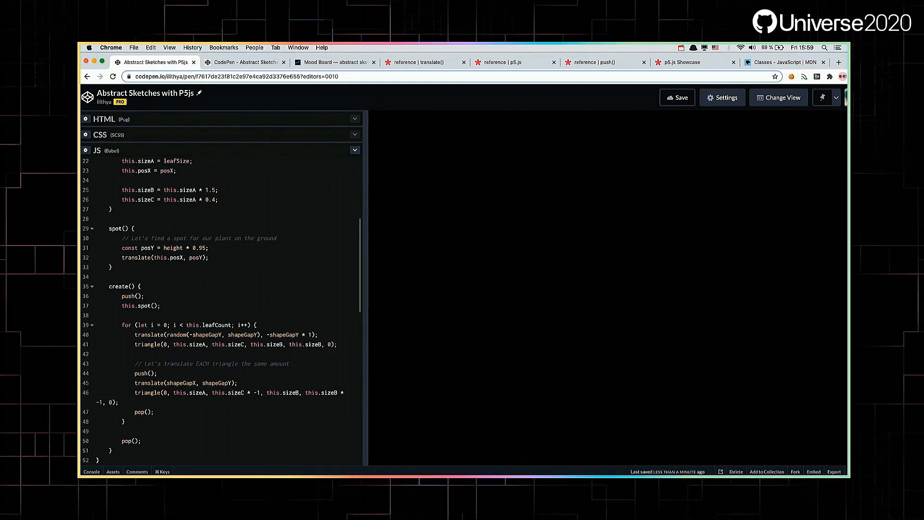
scroll("down", 3)
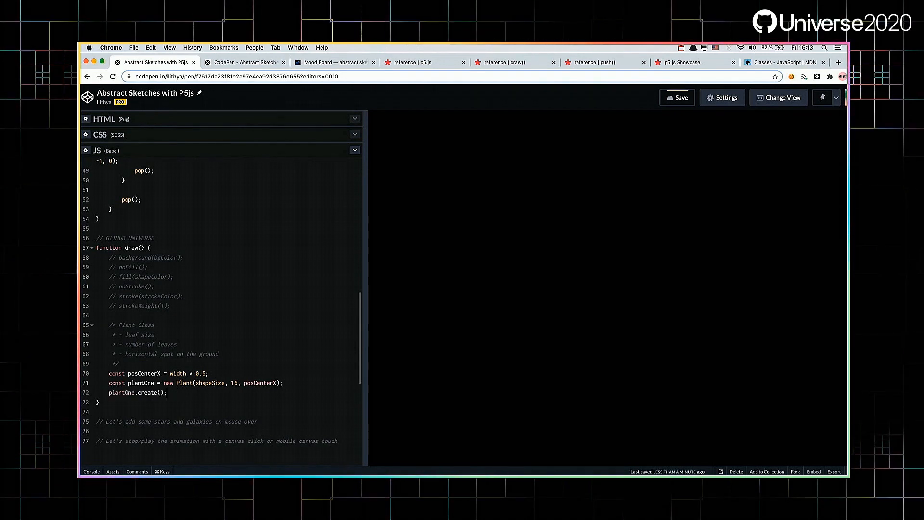
- Uncomment background(bgColor) in draw() so the white plant shows on hot pink
left_click(677, 97)
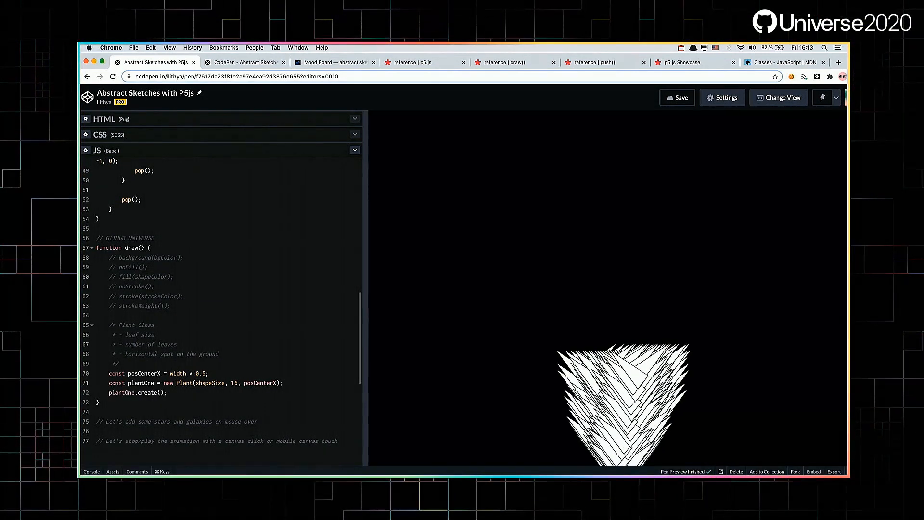
left_click(677, 97)
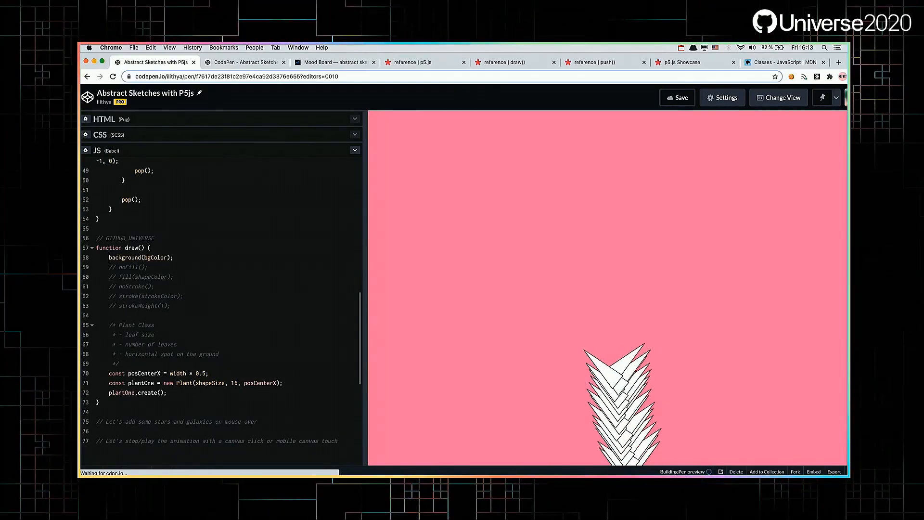
left_click(677, 97)
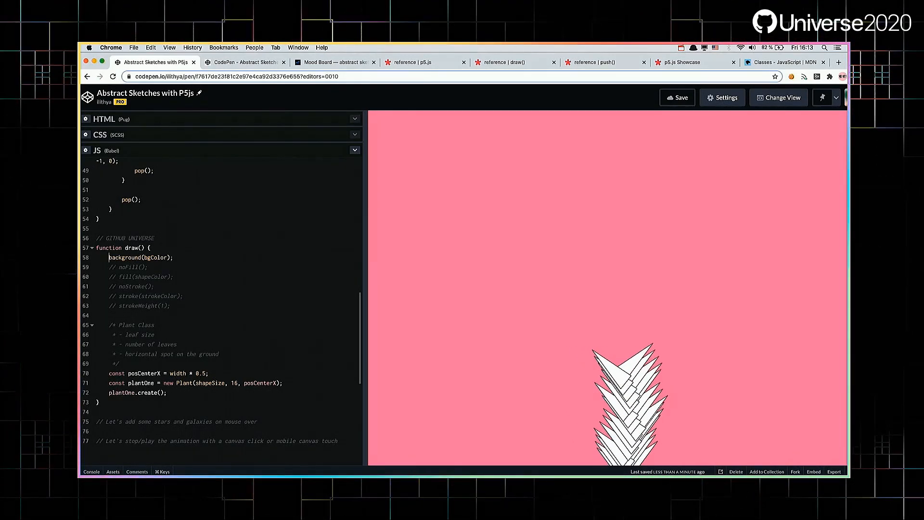
scroll("up", 3)
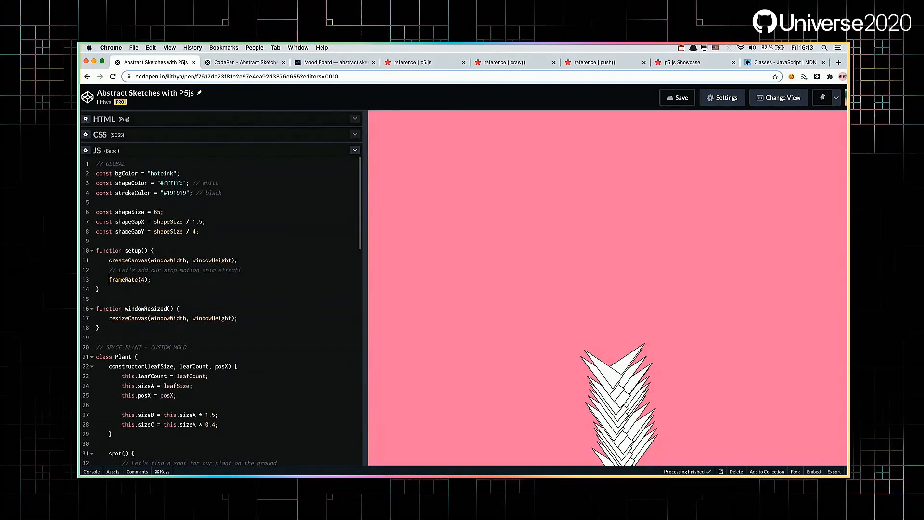
left_click(677, 98)
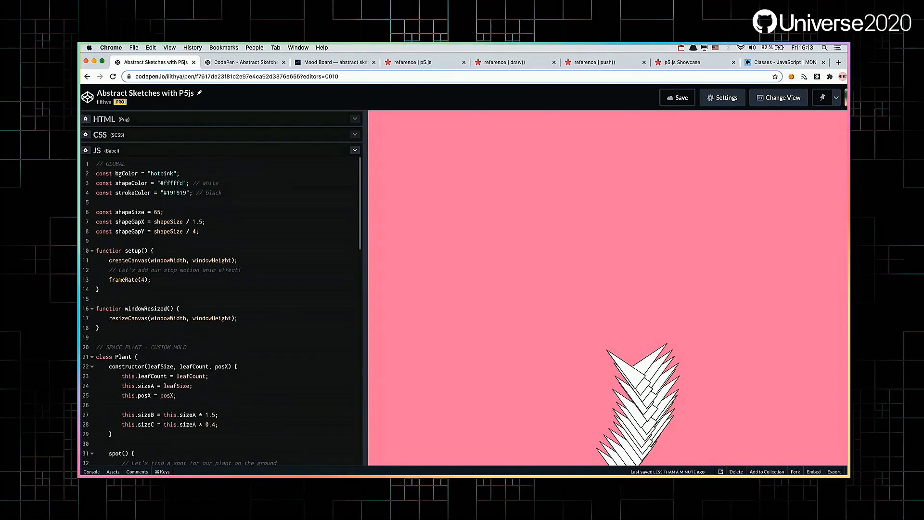
scroll("down", 3)
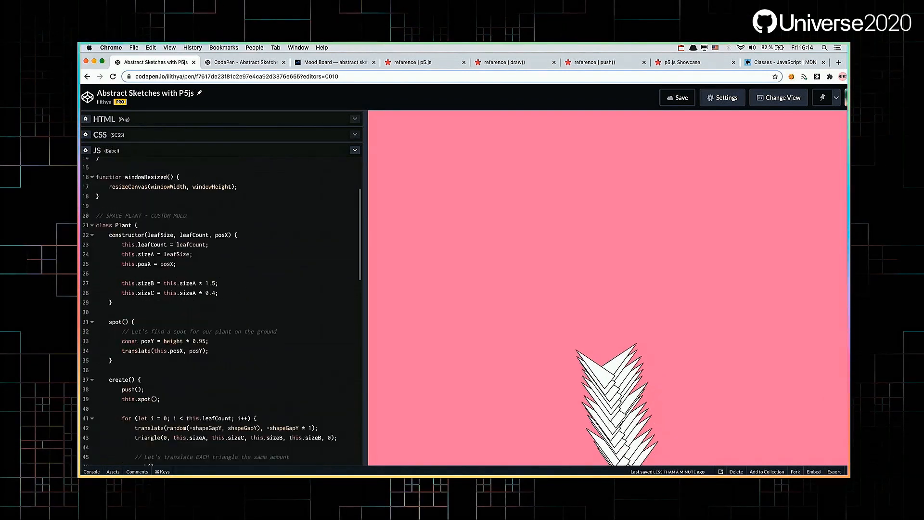
scroll("down", 3)
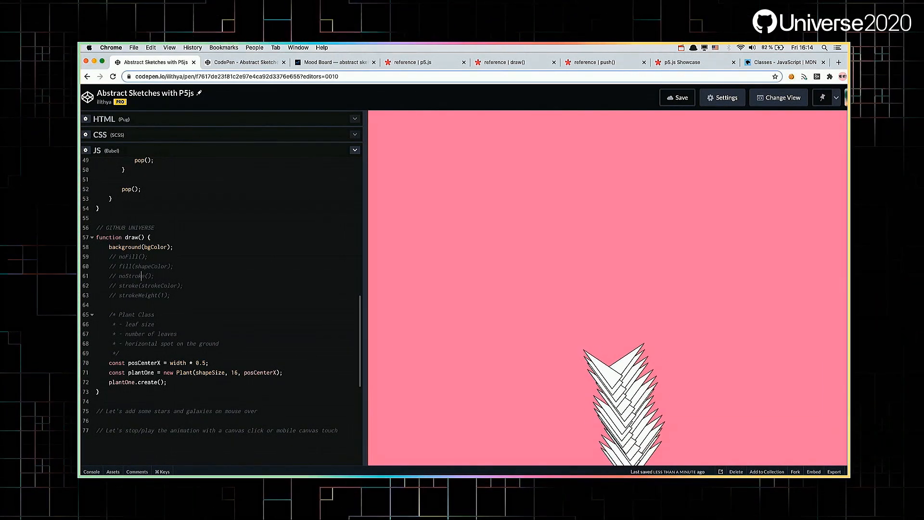
- Leave noFill() commented out and enable fill(shapeColor) in draw() for solid white leaves
left_click(124, 257)
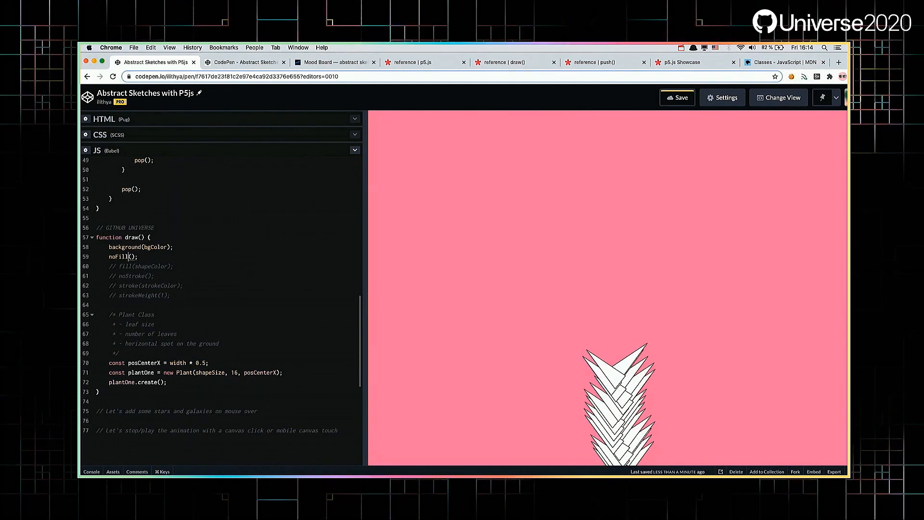
left_click(677, 97)
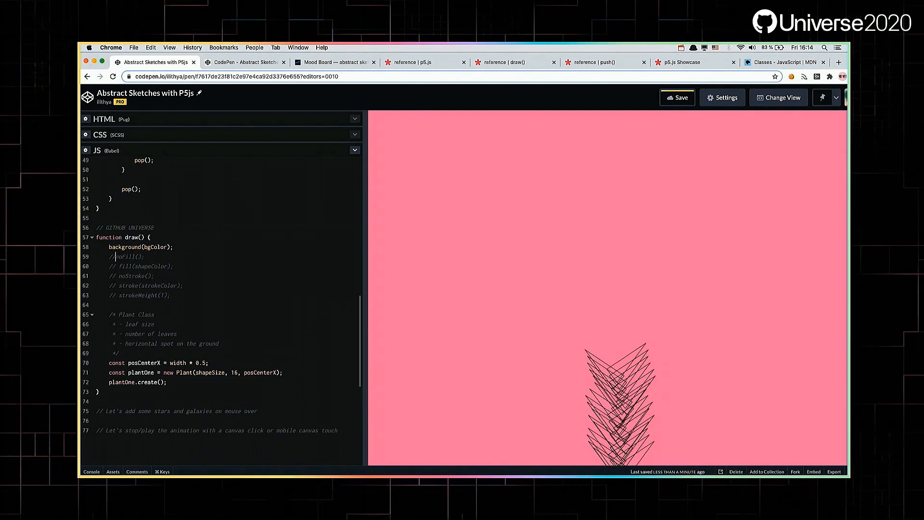
left_click(109, 266)
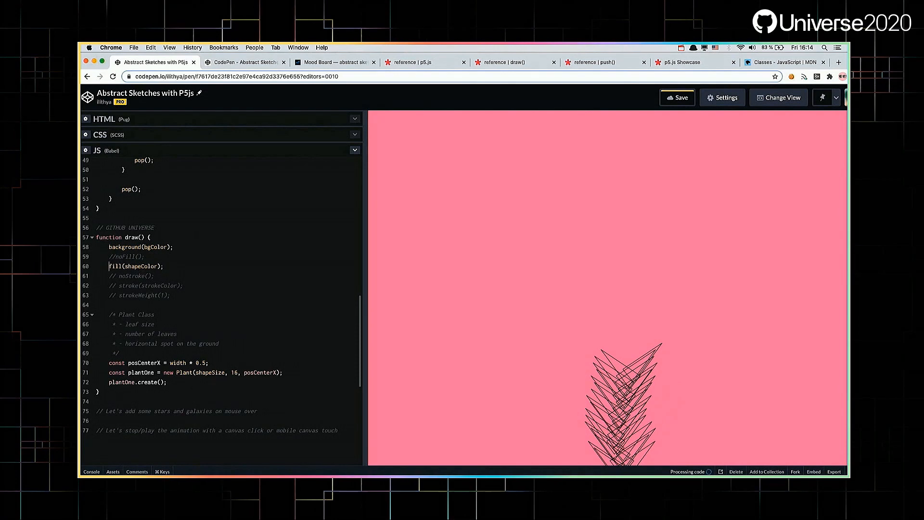
left_click(678, 97)
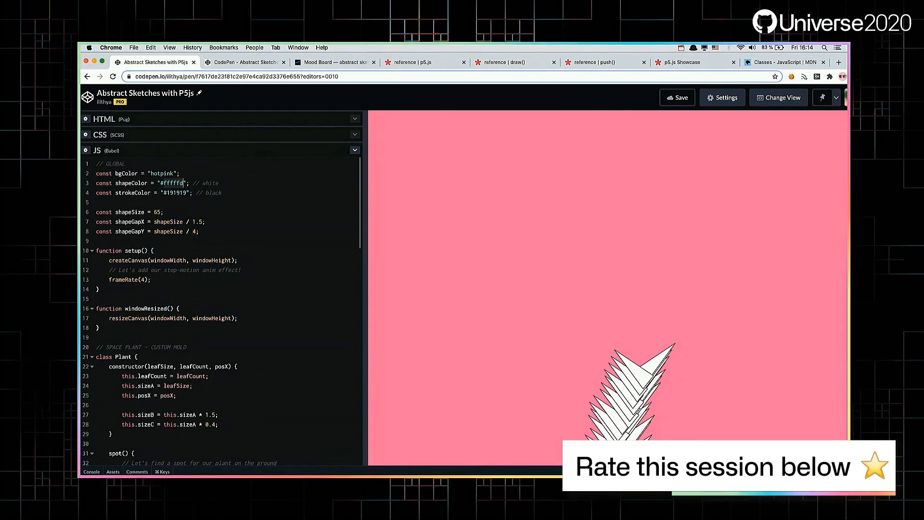
- Try shapeColor 89765, revert to #fffffd, and uncomment noStroke() in draw()
type("89765")
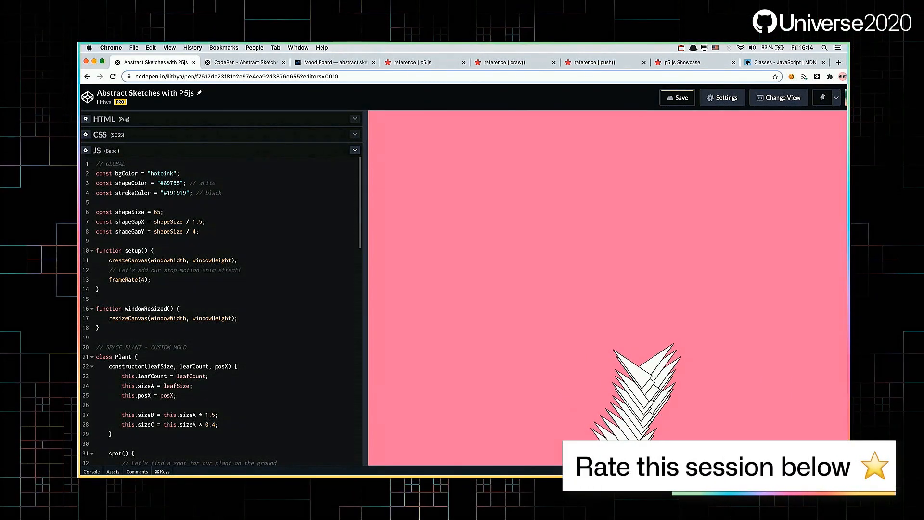
left_click(677, 97)
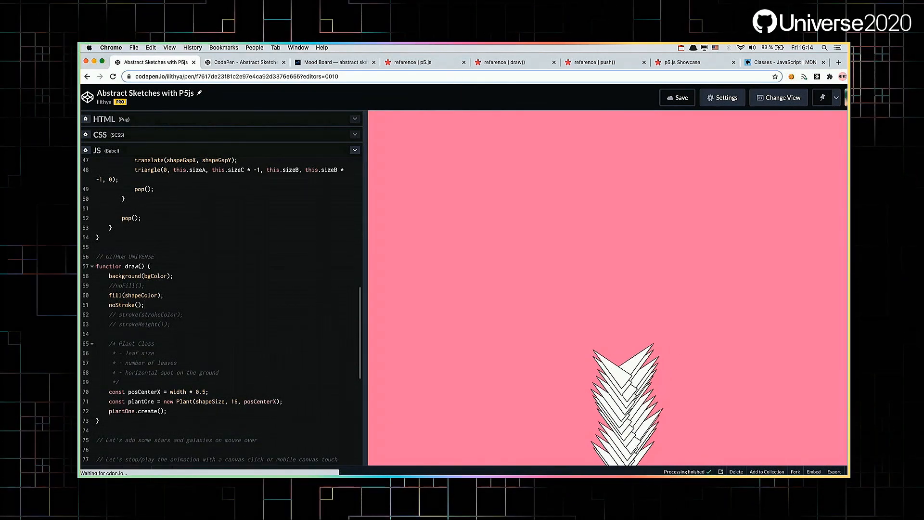
- Enable stroke(strokeColor) and strokeWeight(1), set strokeColor to #191919, and wrap code in drawGitHubUniverse()
left_click(677, 97)
type("// ")
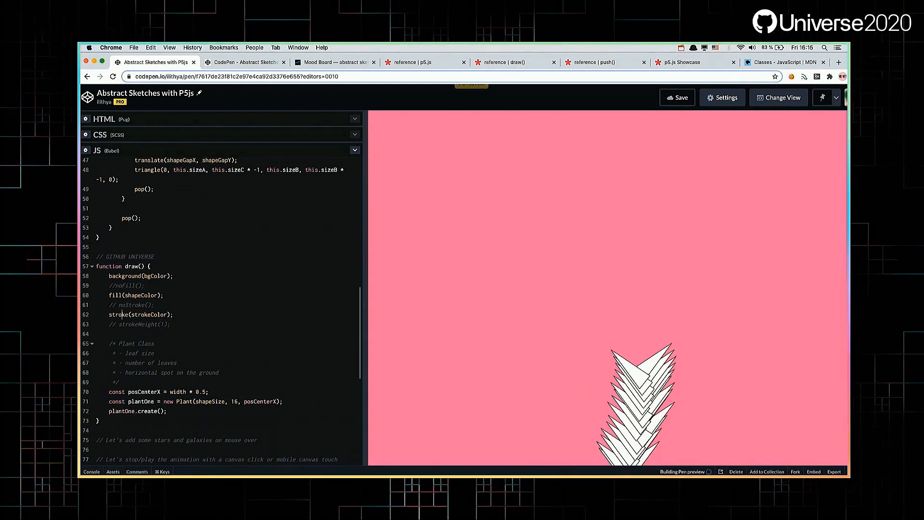
scroll("up", 3)
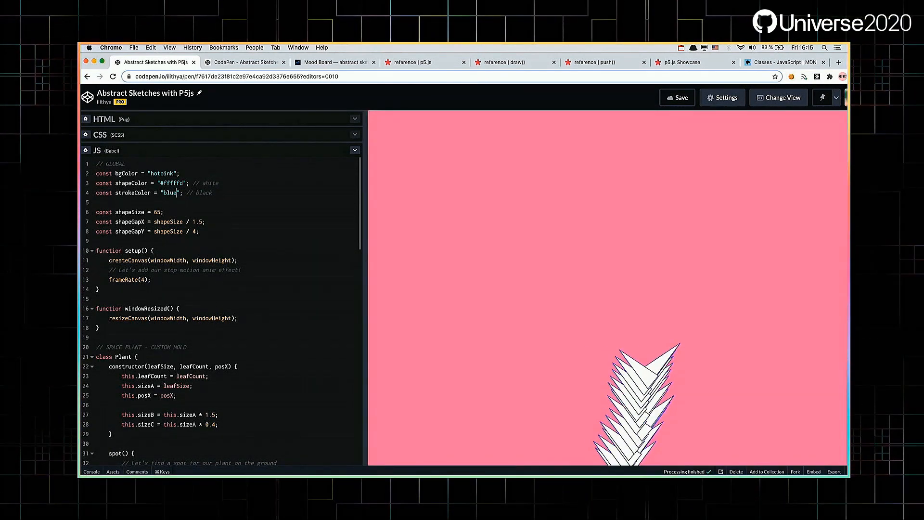
type("#191919")
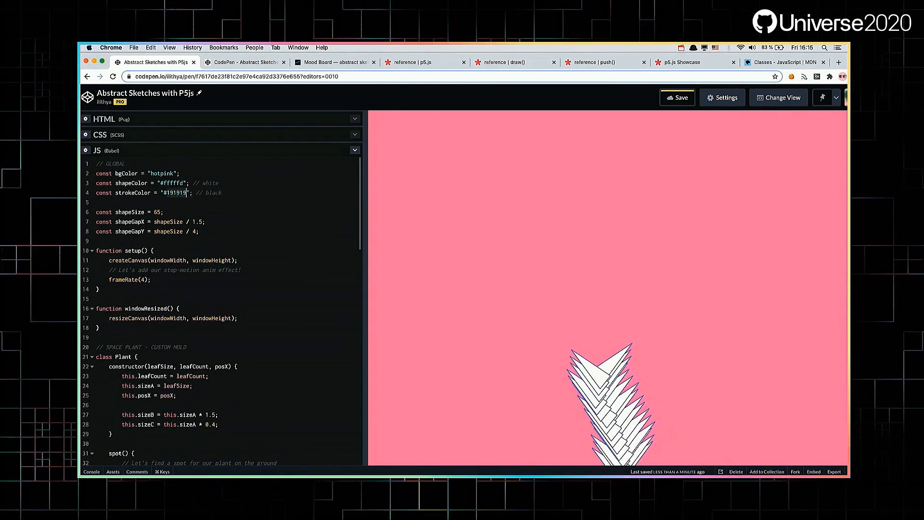
scroll("down", 3)
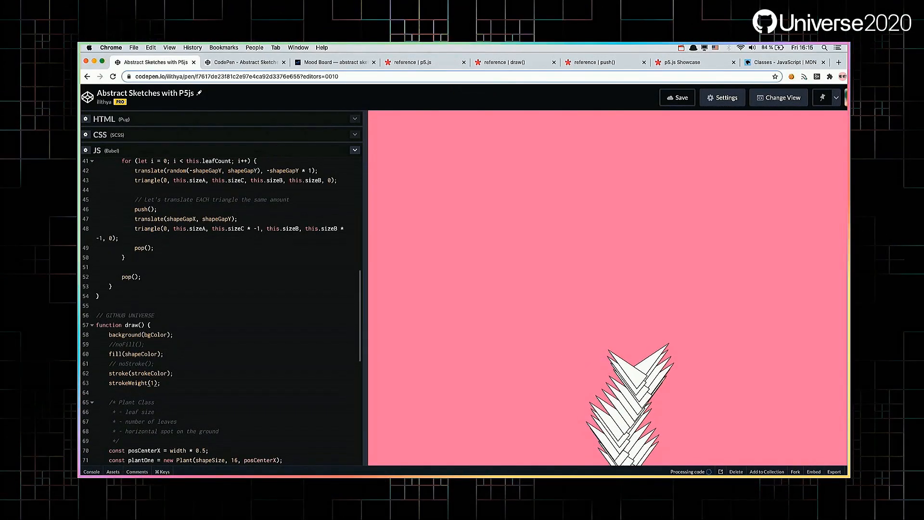
scroll("down", 3)
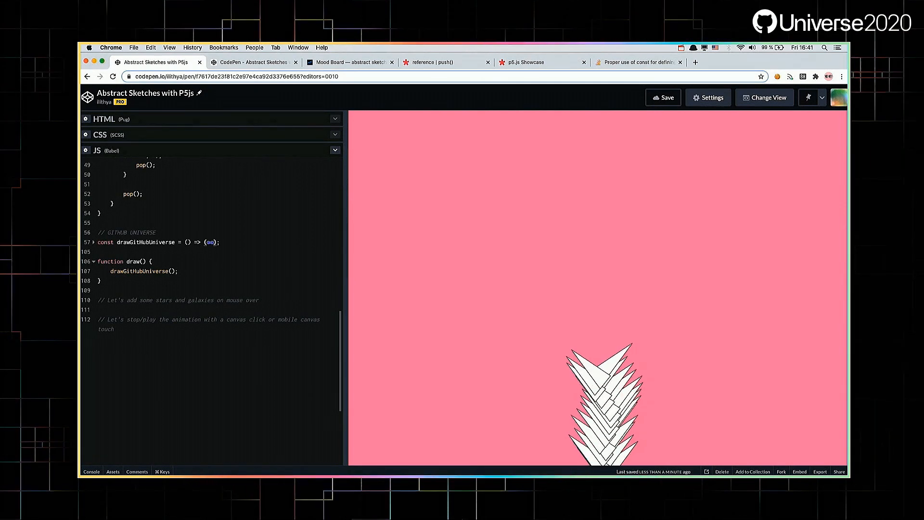
- Enable the plantThree, plantFour and plantFive create() calls and the moon-loop circle() line
scroll("down", 3)
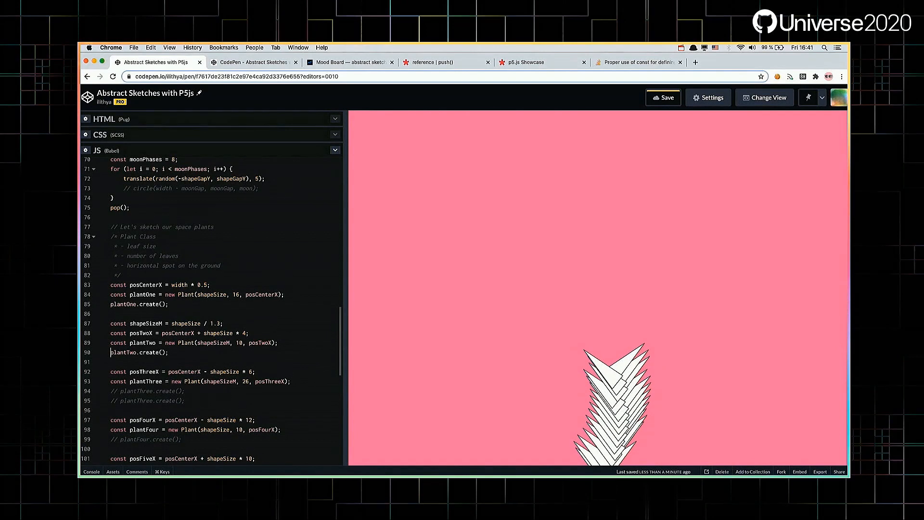
scroll("down", 3)
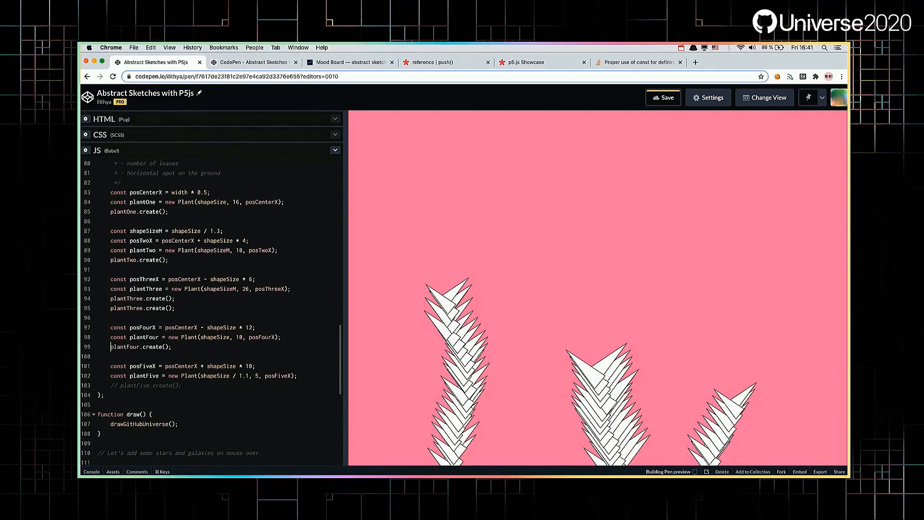
scroll("down", 3)
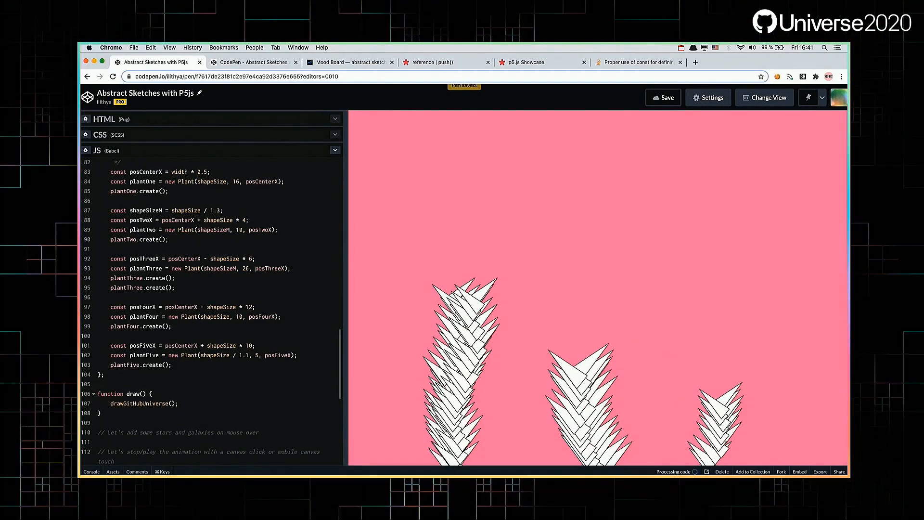
scroll("up", 3)
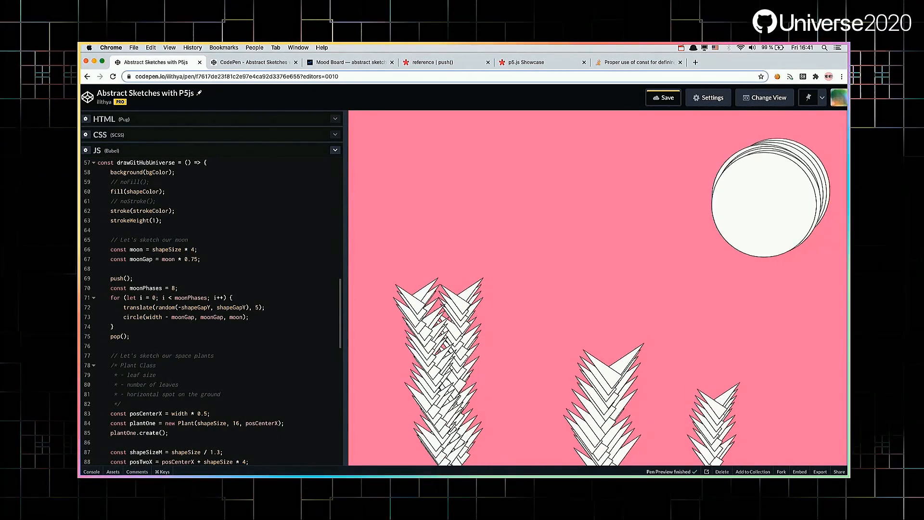
- Bring the Plant create() method into view, with push() and pop() commented out
left_click(663, 97)
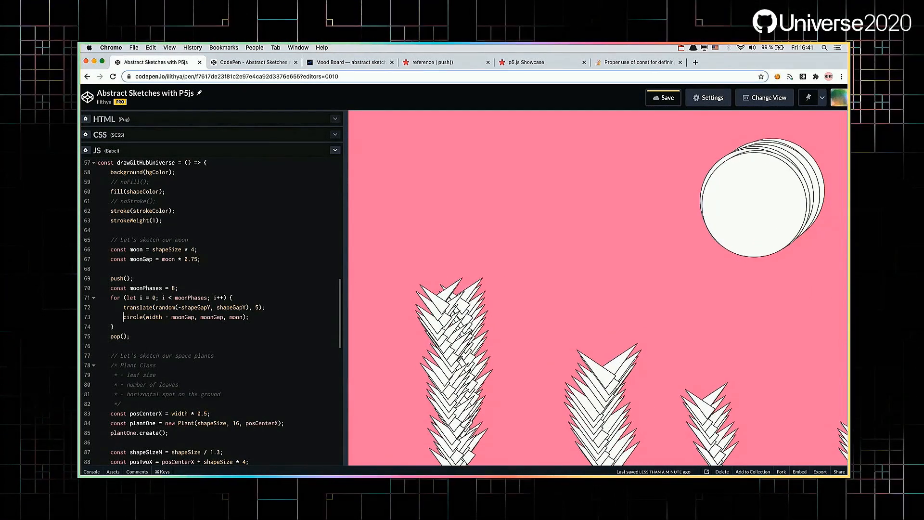
scroll("up", 3)
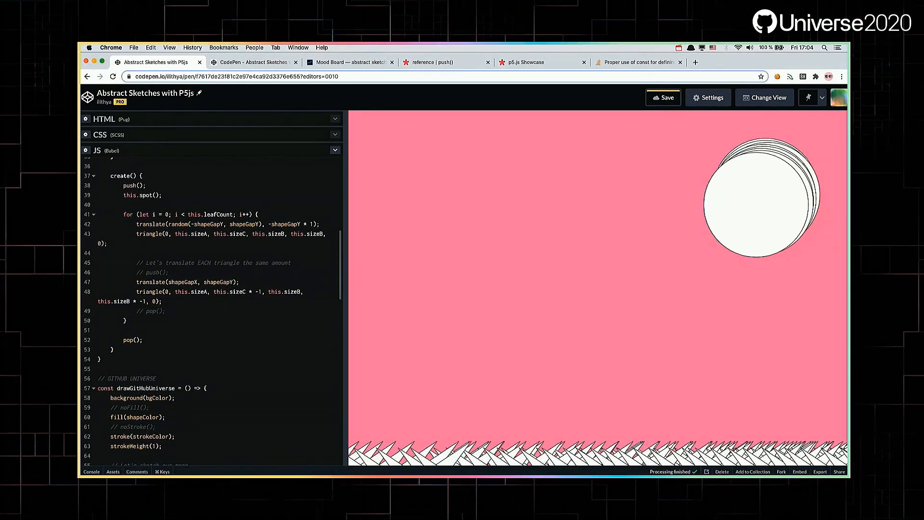
- Uncomment push() on line 47 and pop() on line 49 so the plants stand tall
left_click(662, 98)
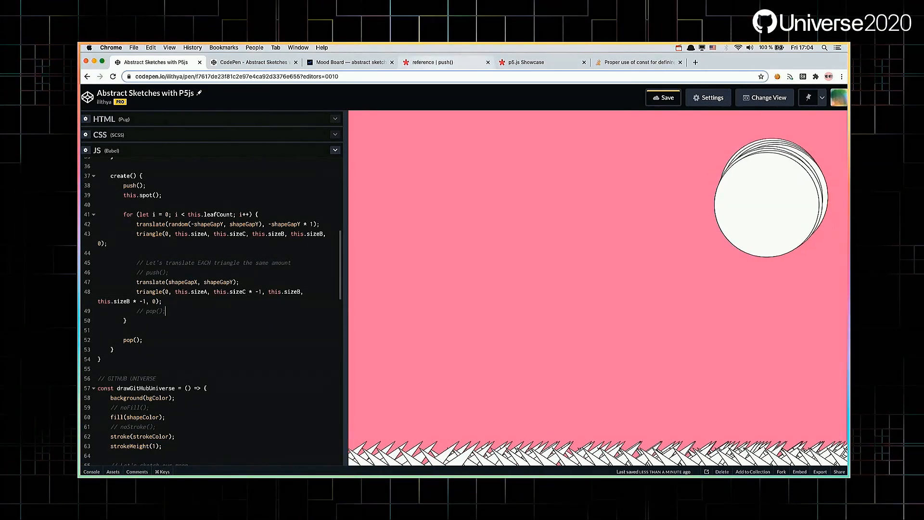
left_click(443, 62)
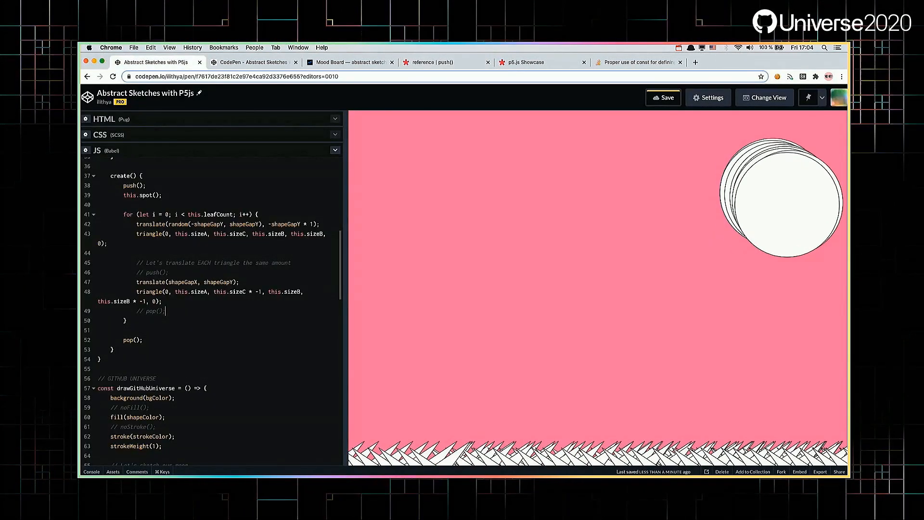
left_click(147, 273)
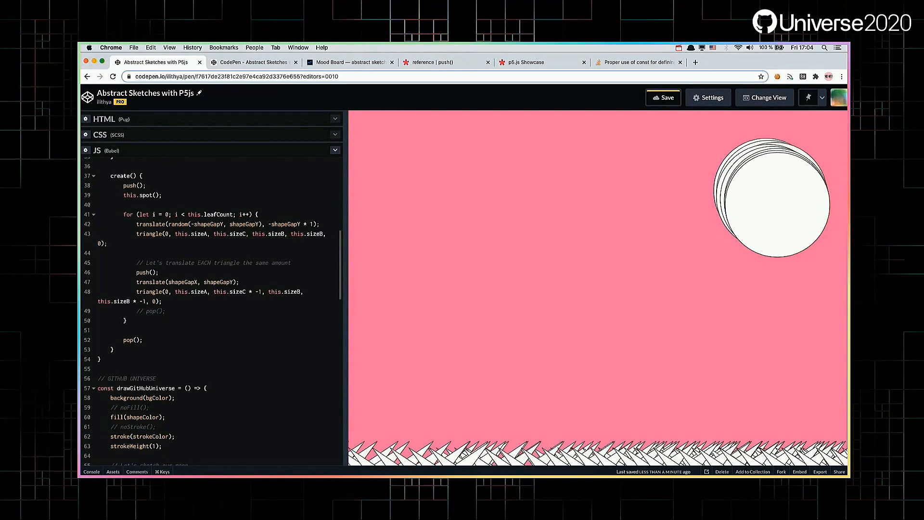
left_click(148, 311)
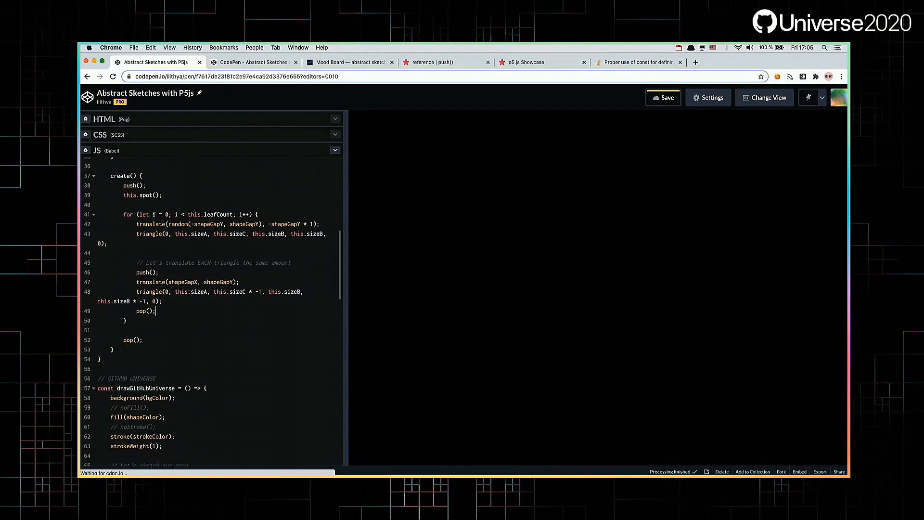
left_click(663, 97)
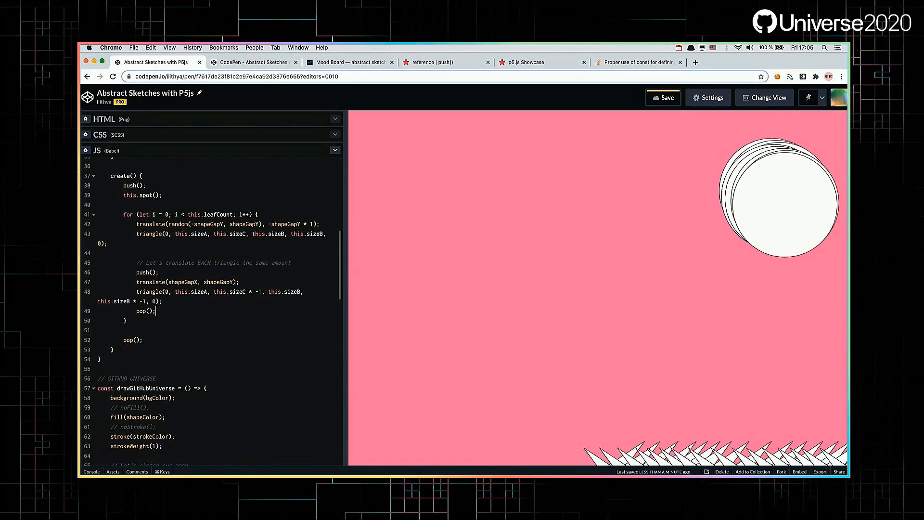
scroll("down", 3)
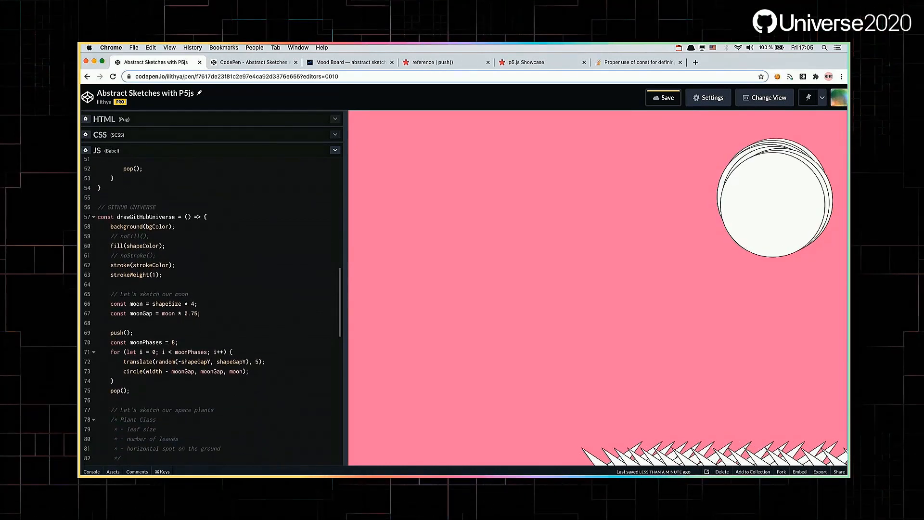
scroll("down", 3)
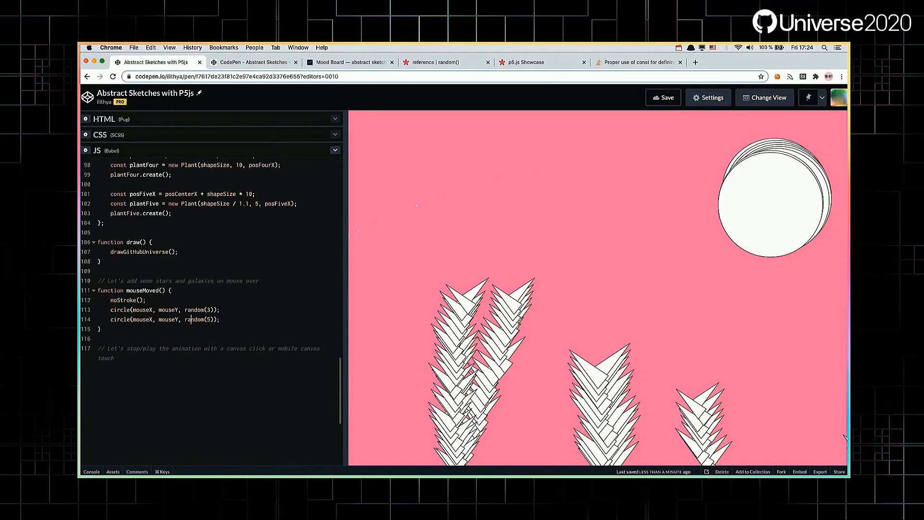
- Review the mouseMoved() code that draws random-sized star circles at the mouse position
left_click(446, 63)
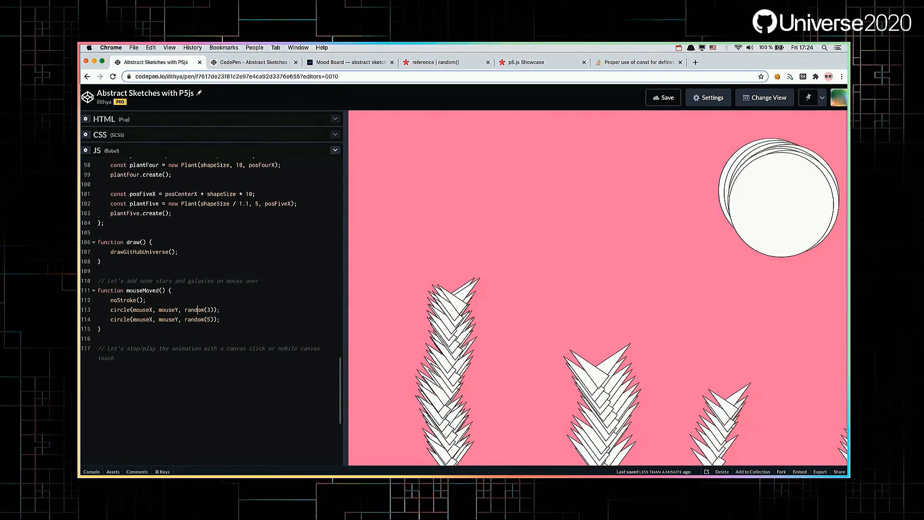
scroll("up", 3)
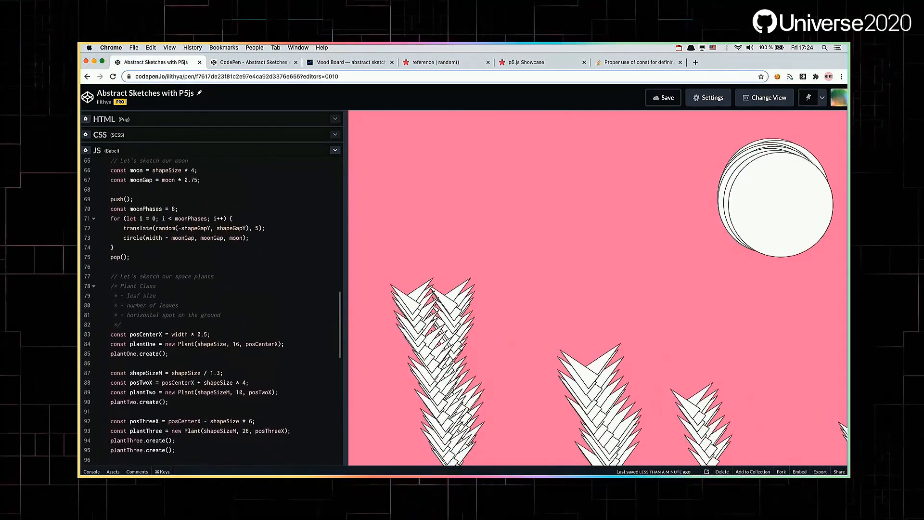
scroll("up", 3)
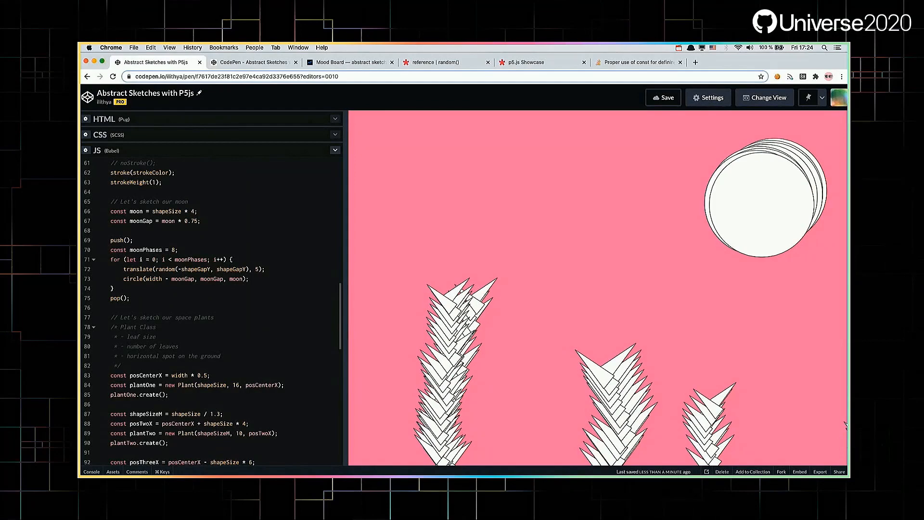
scroll("up", 3)
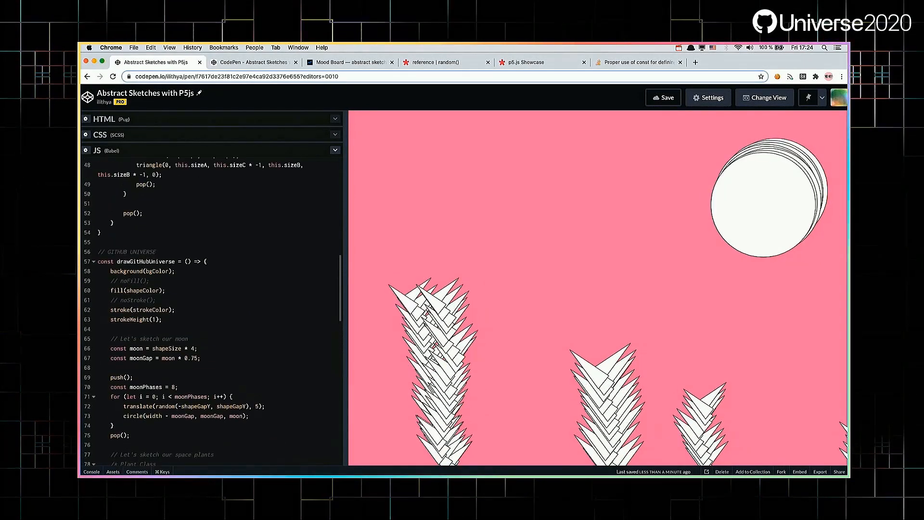
scroll("up", 3)
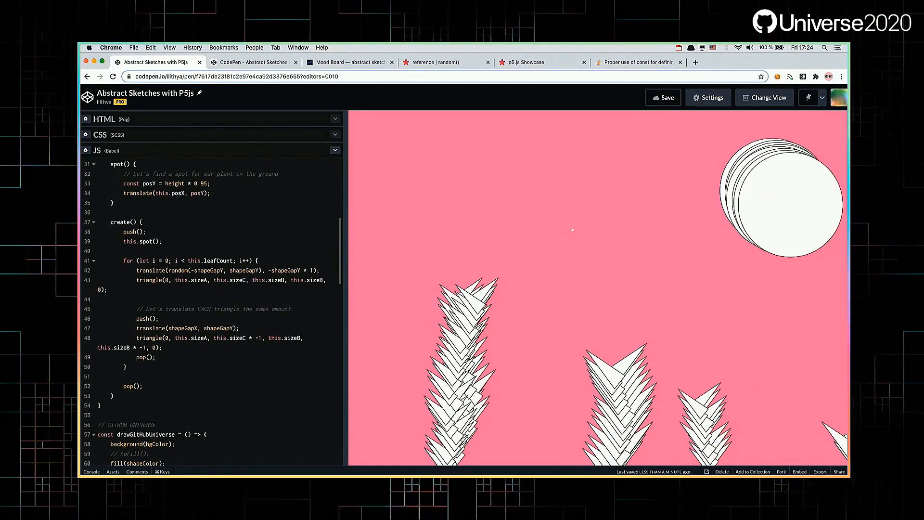
scroll("down", 3)
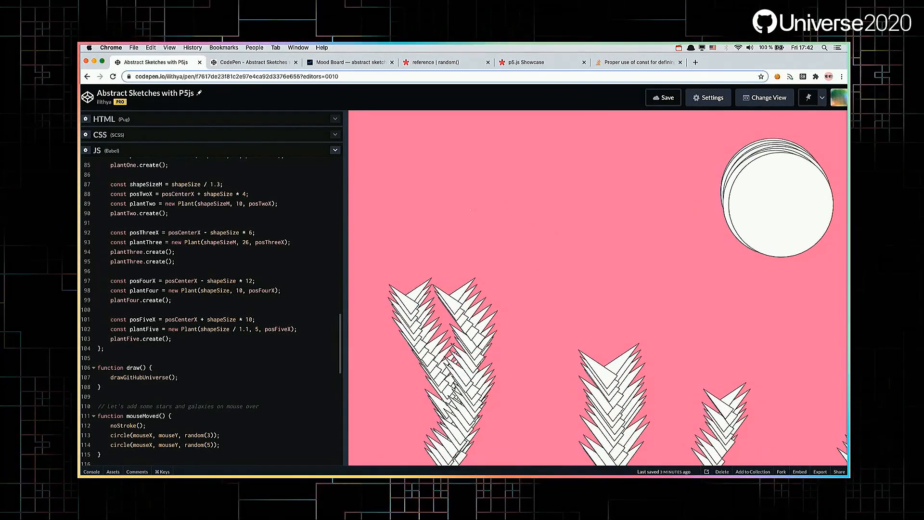
- Scroll to the code's end showing toggleDraw, mousePressed and touchStarted
scroll("down", 3)
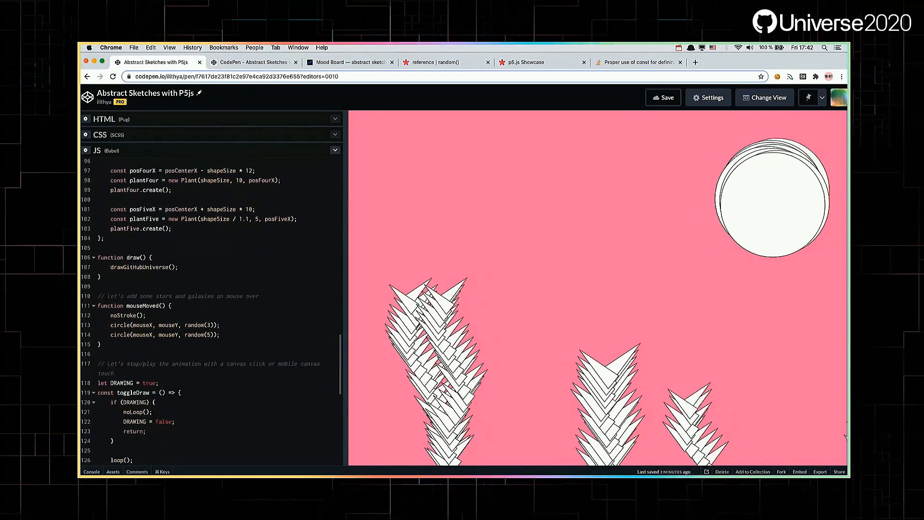
scroll("down", 3)
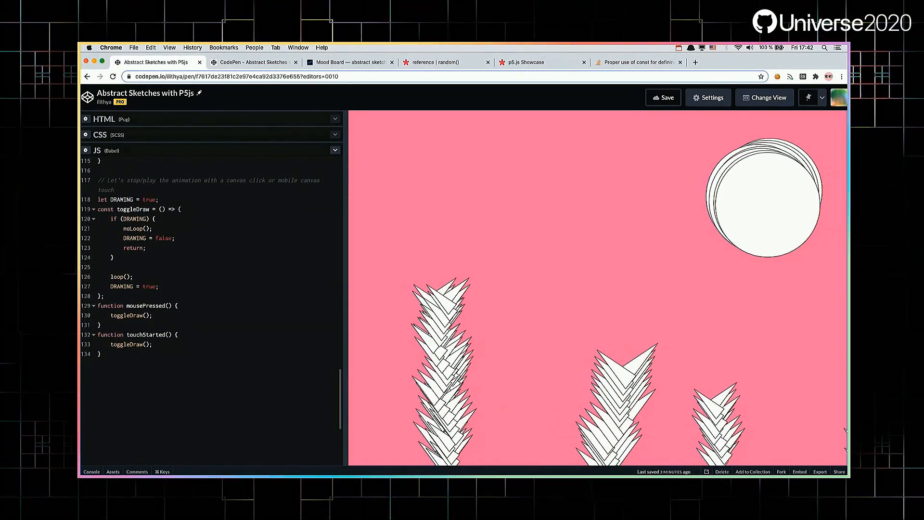
scroll("up", 3)
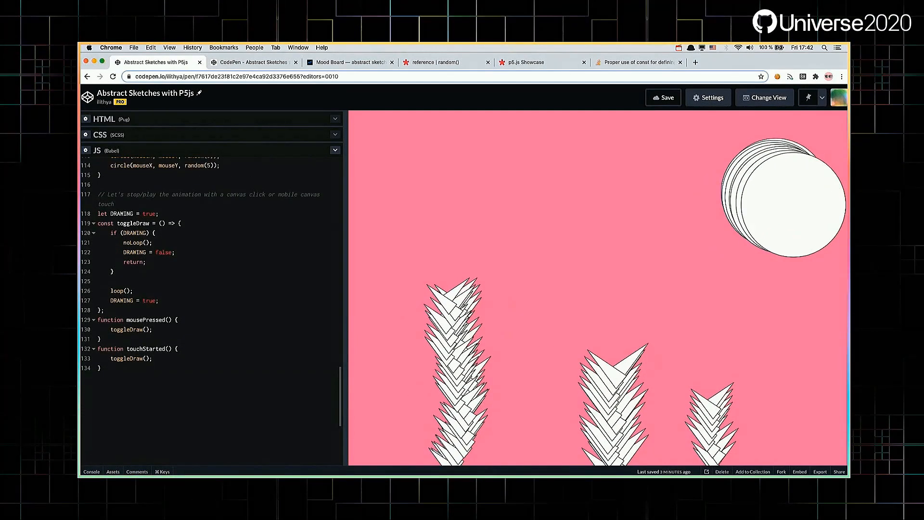